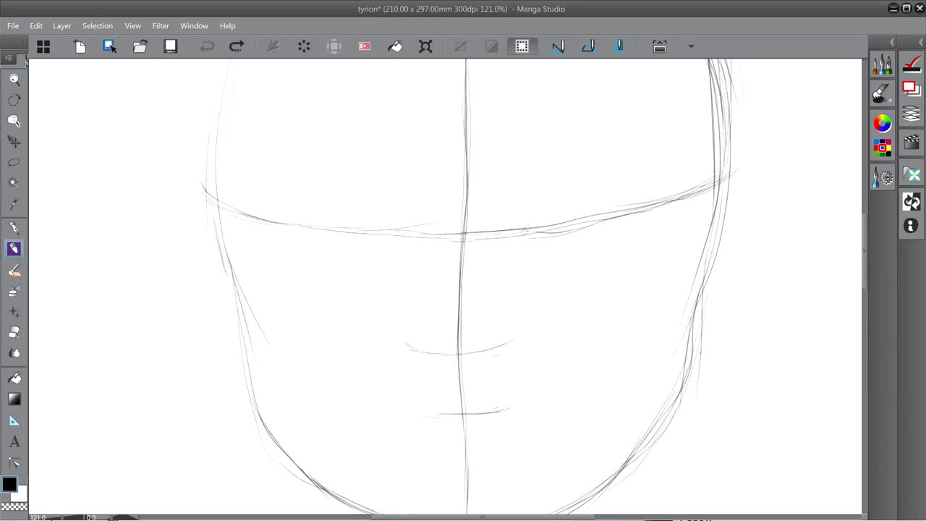
# Pencil light strokes for the nose, brow lines and mouth over the face guidelines
pyautogui.moveTo(383, 238); pyautogui.dragTo(521, 238)
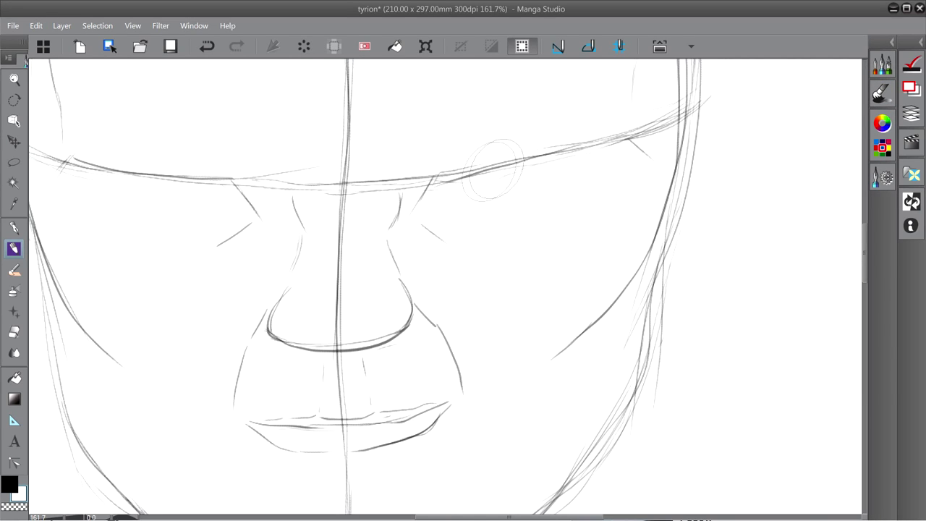
pyautogui.moveTo(538, 185)
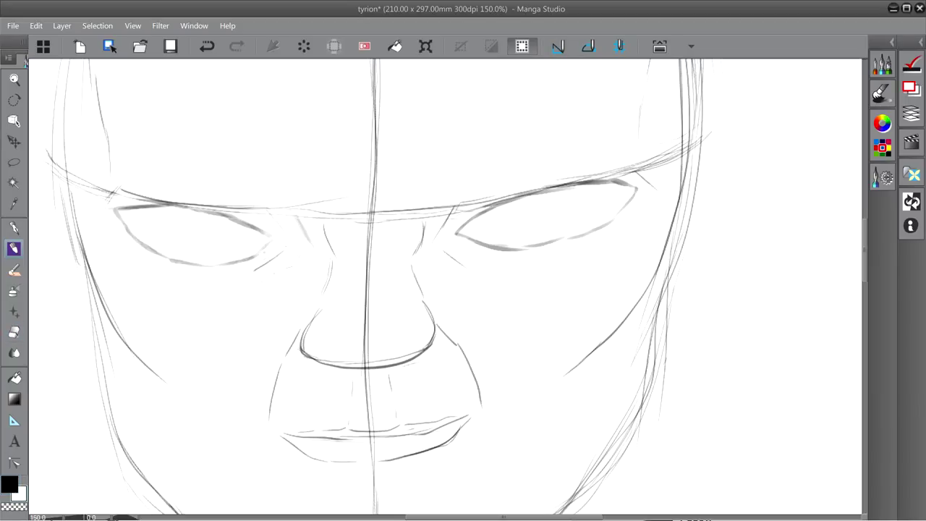
# Bring up the Brush Size palette before pencilling cheek lines, wrinkles and hair strokes
pyautogui.click(284, 237)
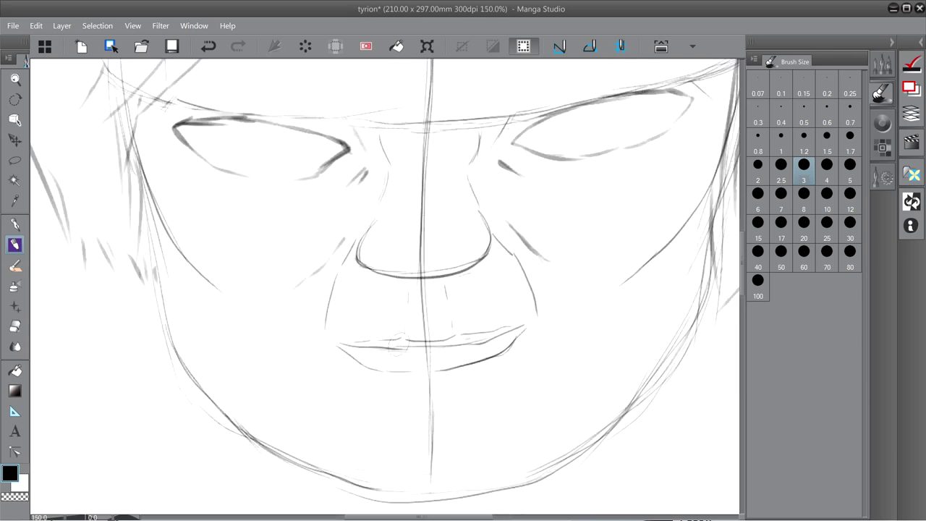
# Draw long hair strands across the forehead and down the right side of the face
pyautogui.scroll(-3)
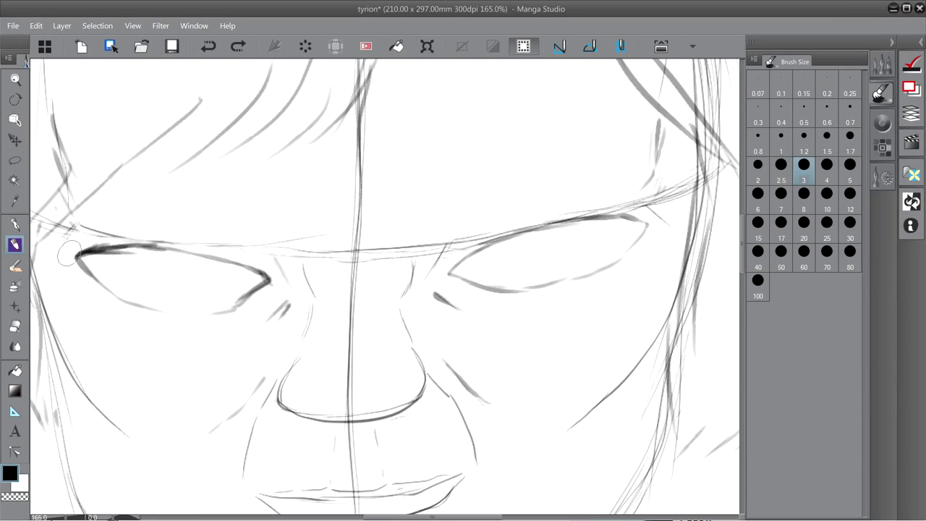
pyautogui.moveTo(70, 253); pyautogui.dragTo(272, 277)
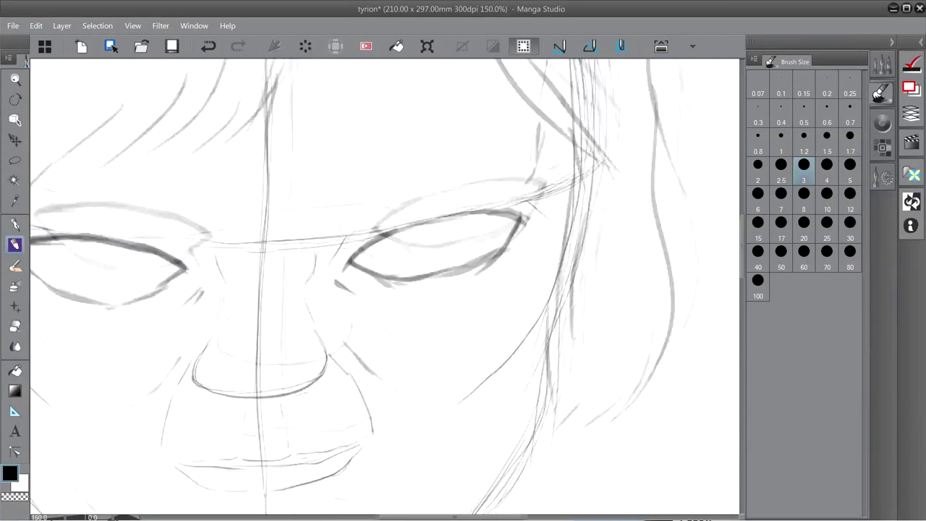
# Ink heavier outlines over the eyes and nose with nostrils, and sketch a stitched scar across the left cheek
pyautogui.scroll(-3)
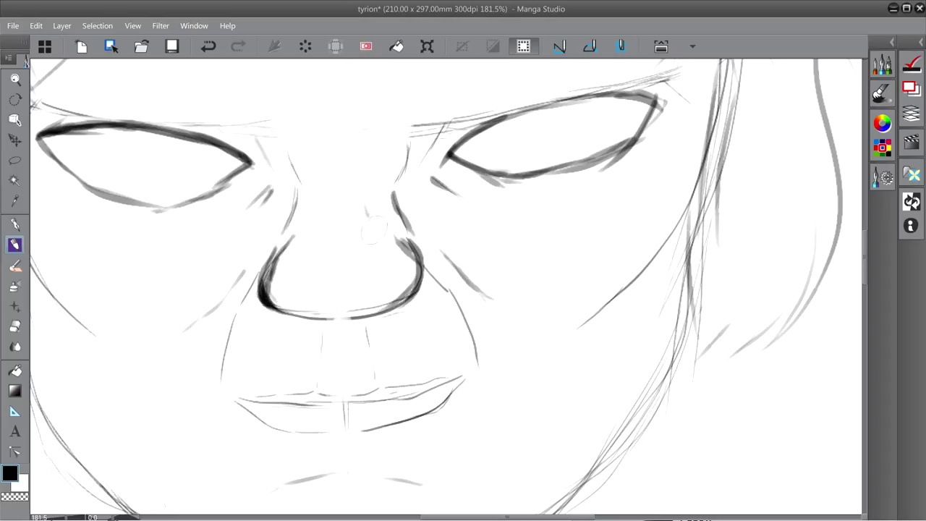
pyautogui.moveTo(373, 232); pyautogui.dragTo(398, 246)
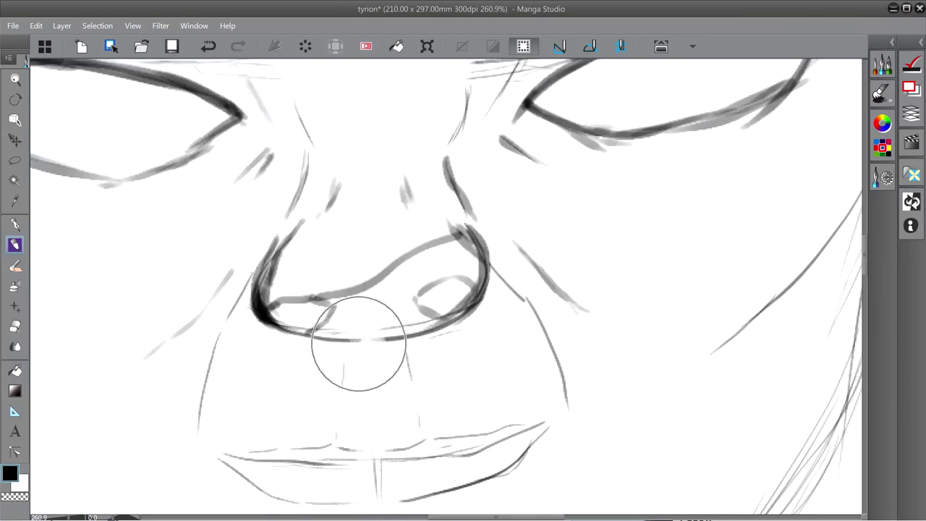
pyautogui.scroll(-3)
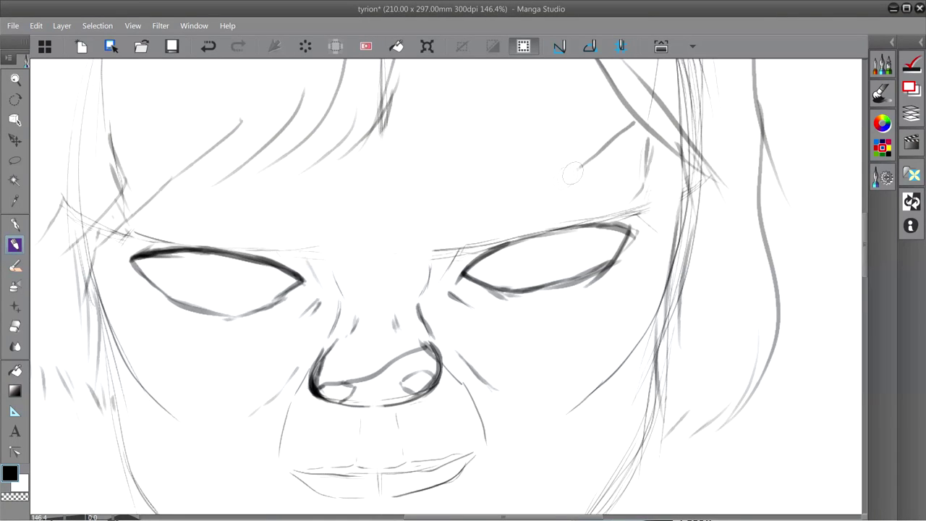
pyautogui.scroll(-3)
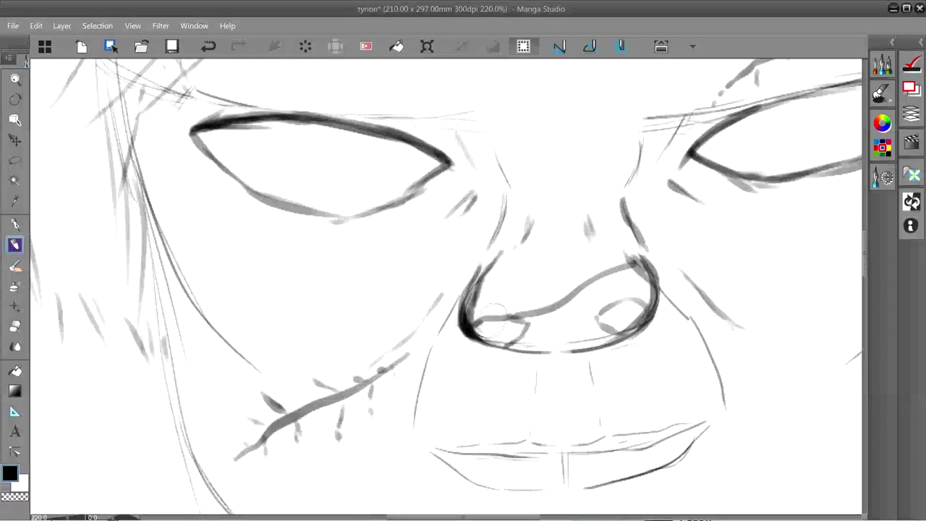
# Dot pupils into both eyes and shade the nostrils and mouth lines darker
pyautogui.moveTo(481, 321); pyautogui.dragTo(521, 340)
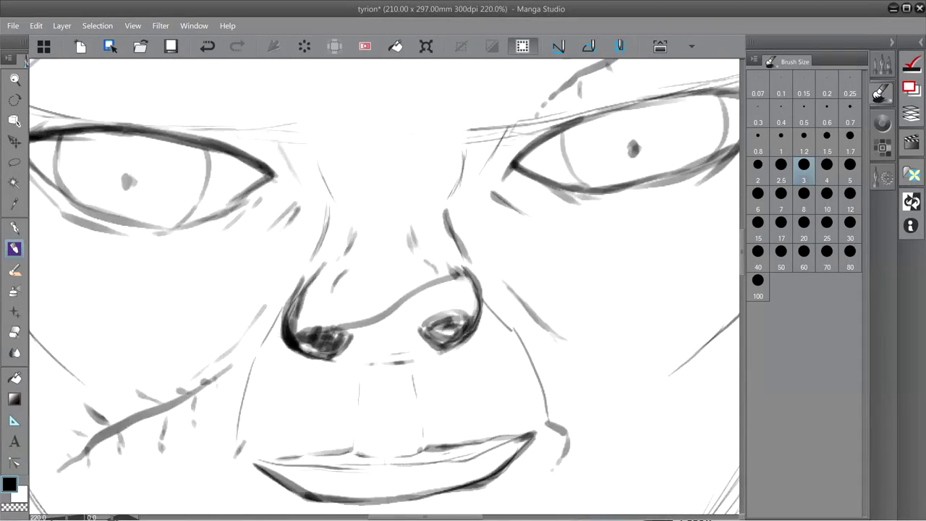
pyautogui.scroll(-3)
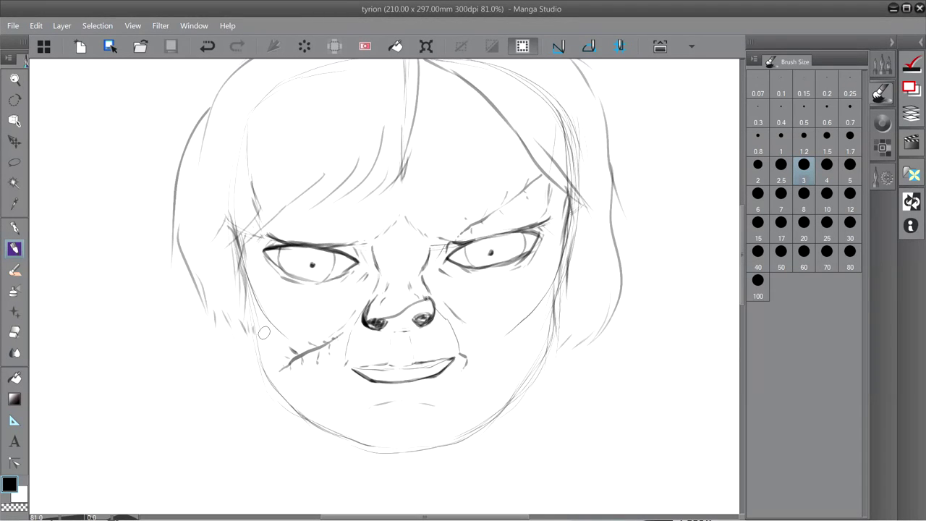
pyautogui.moveTo(118, 331)
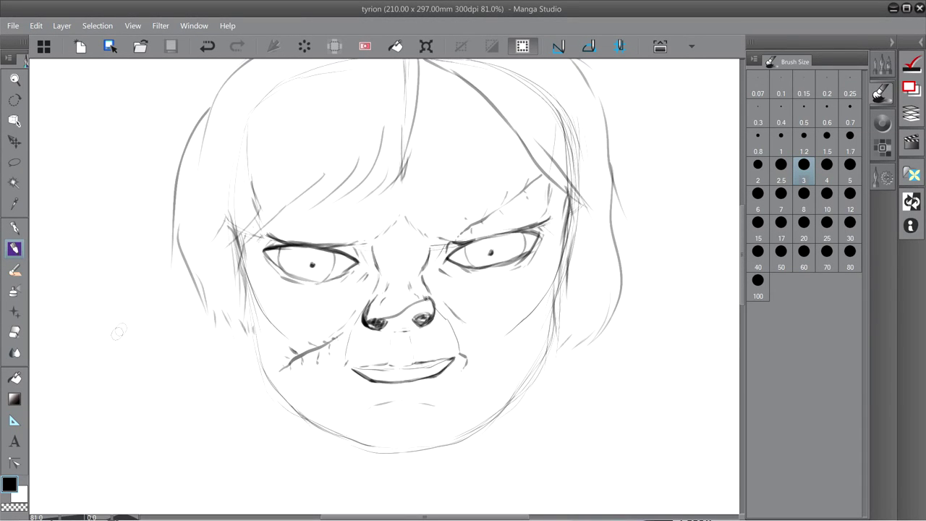